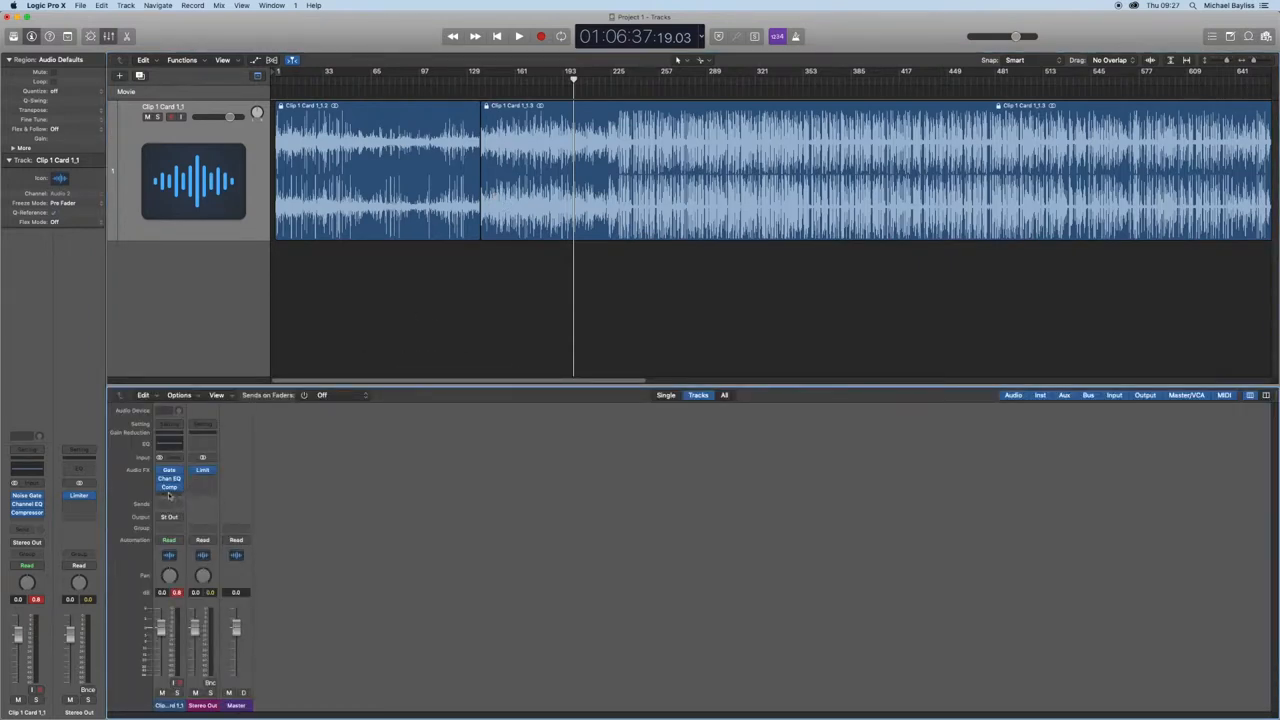
Option-click the empty Audio FX slot to show the plugin list with the Legacy submenu.
click(169, 487)
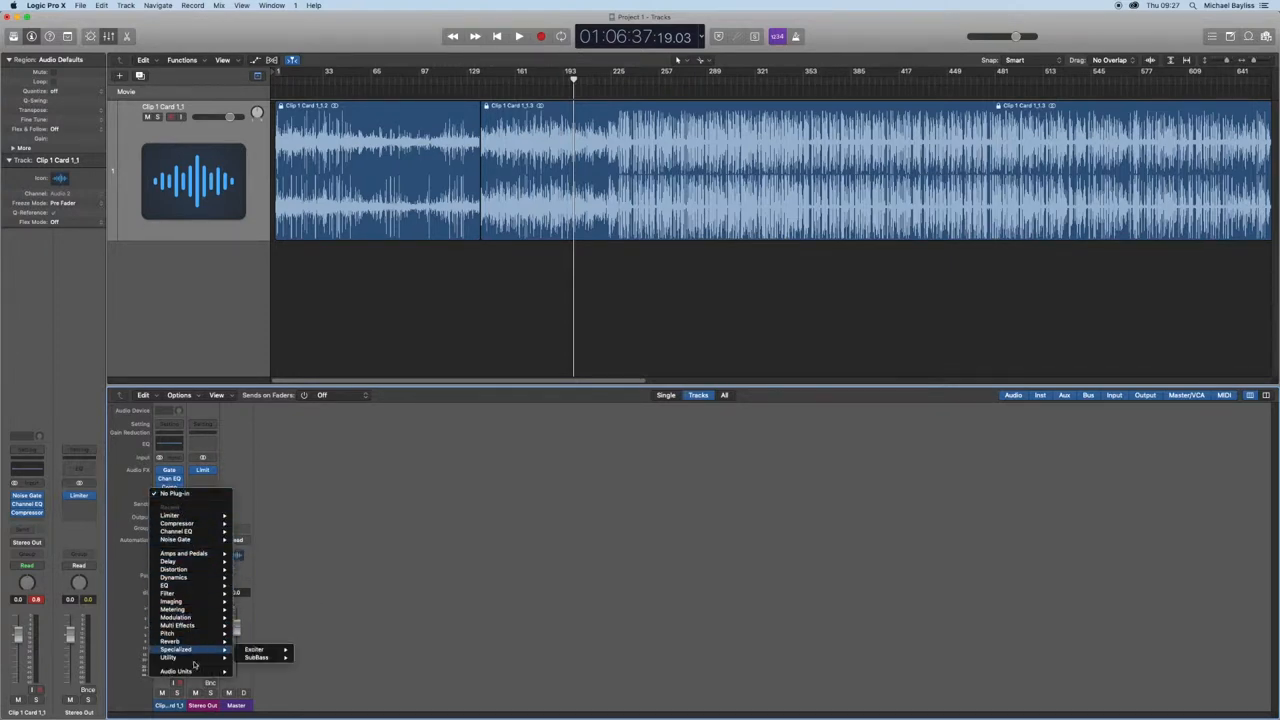
mouse_move(175, 569)
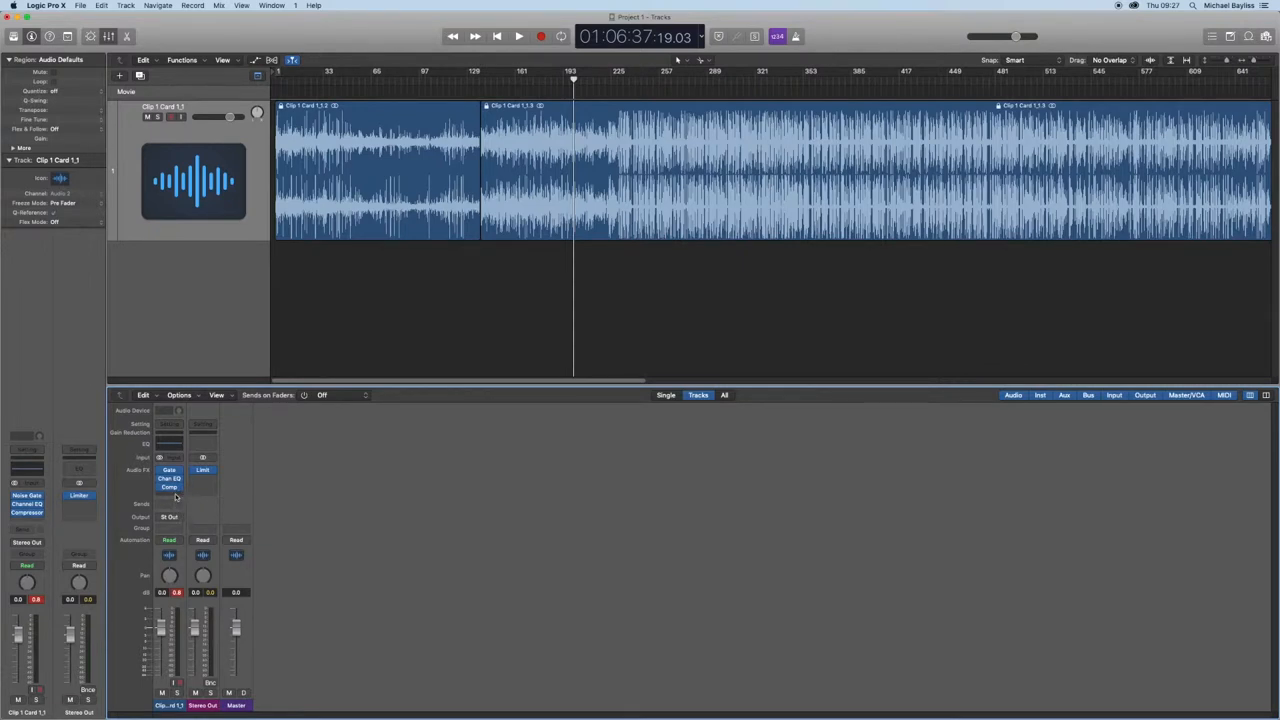
click(169, 487)
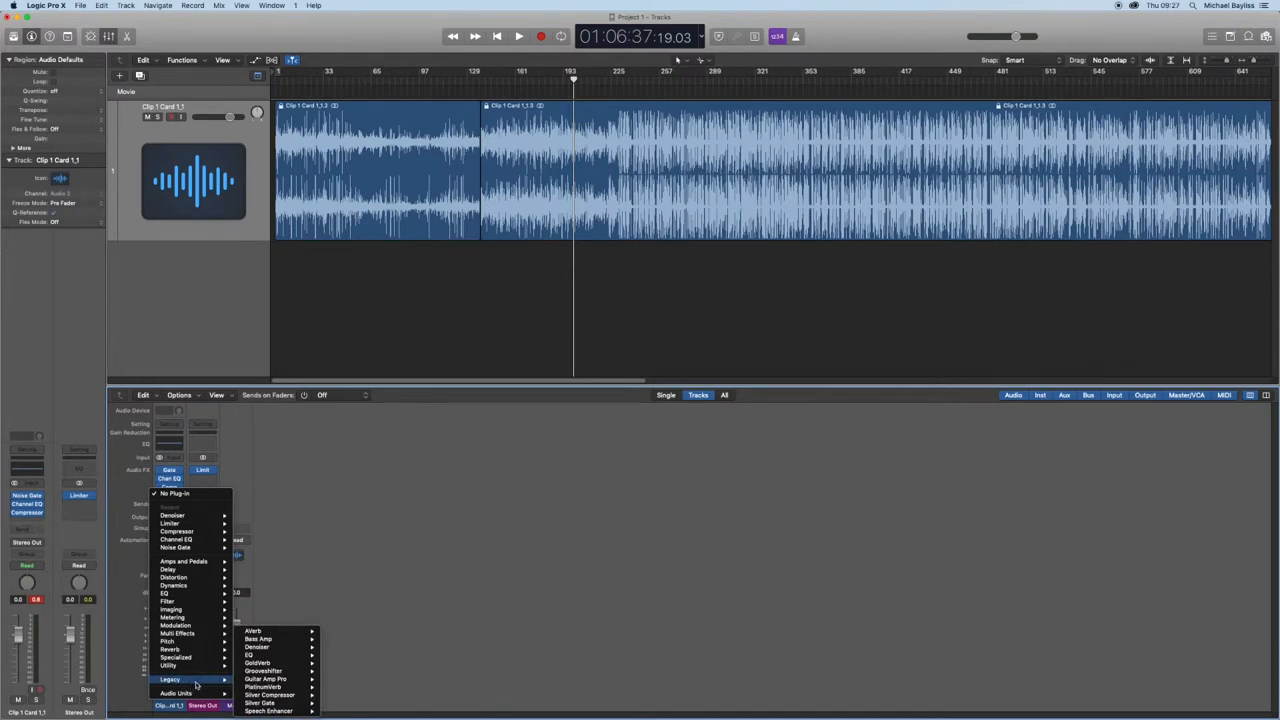
mouse_move(270, 694)
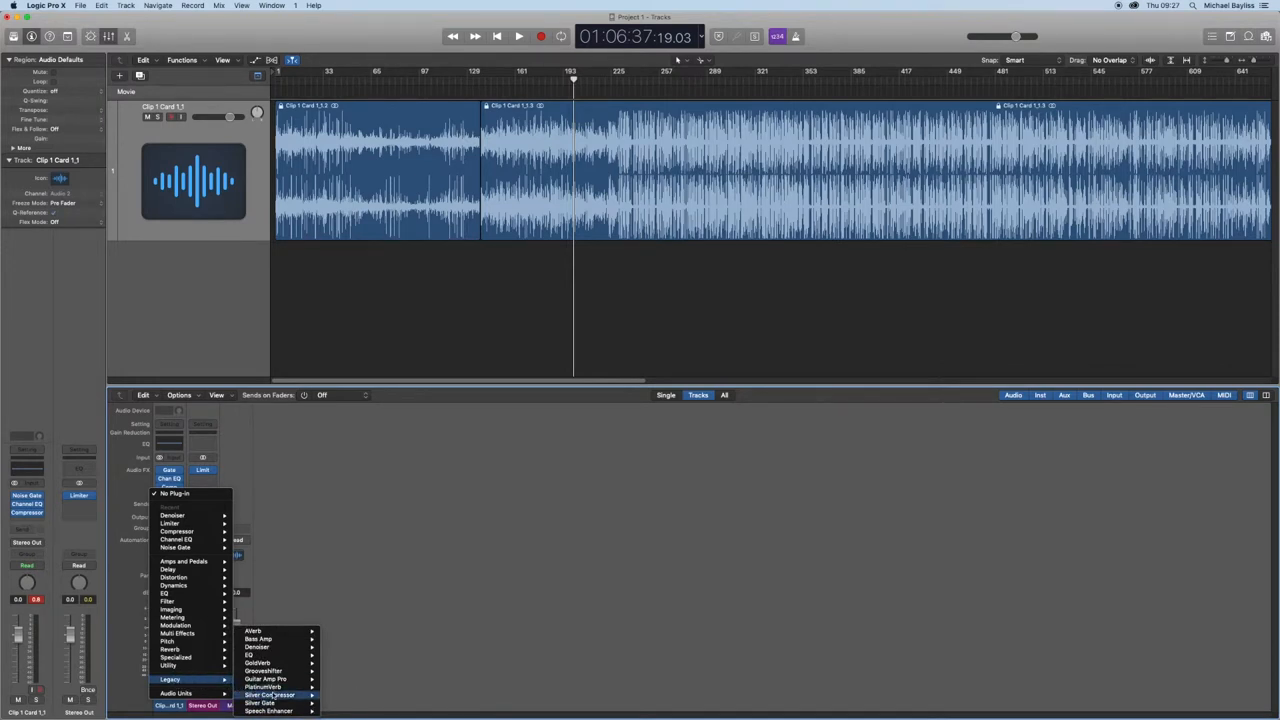
mouse_move(270, 687)
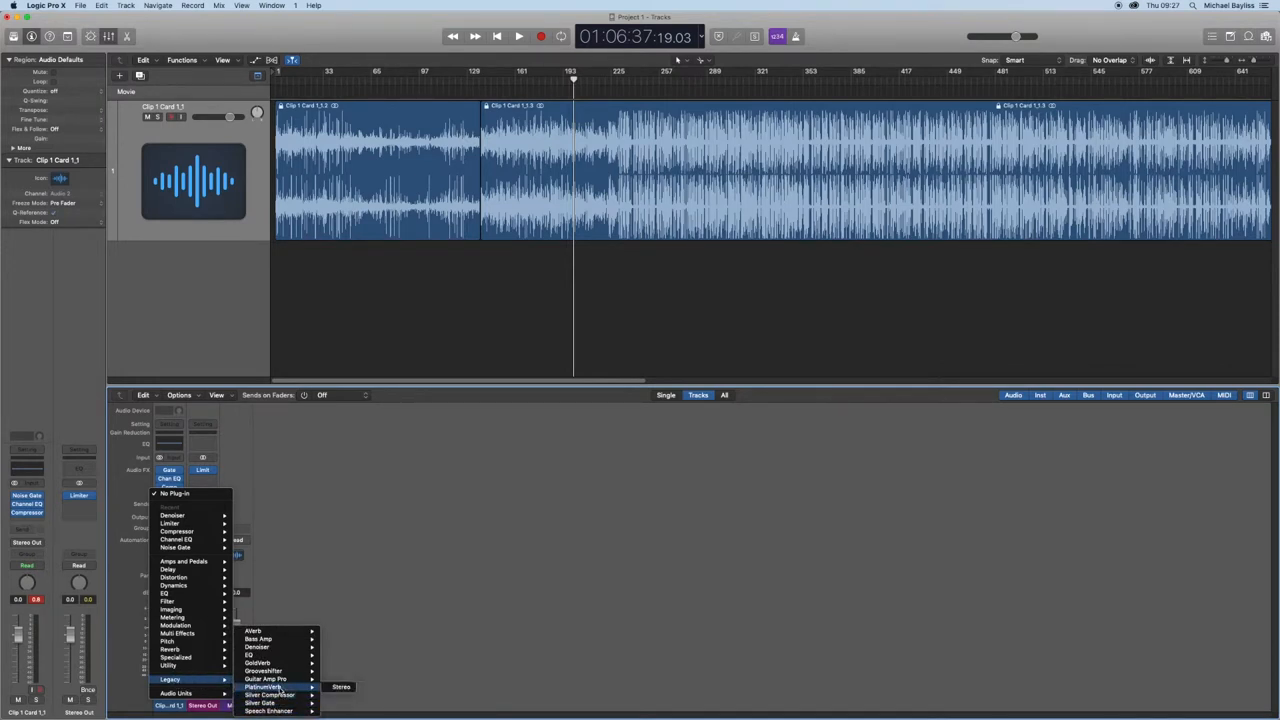
mouse_move(280, 663)
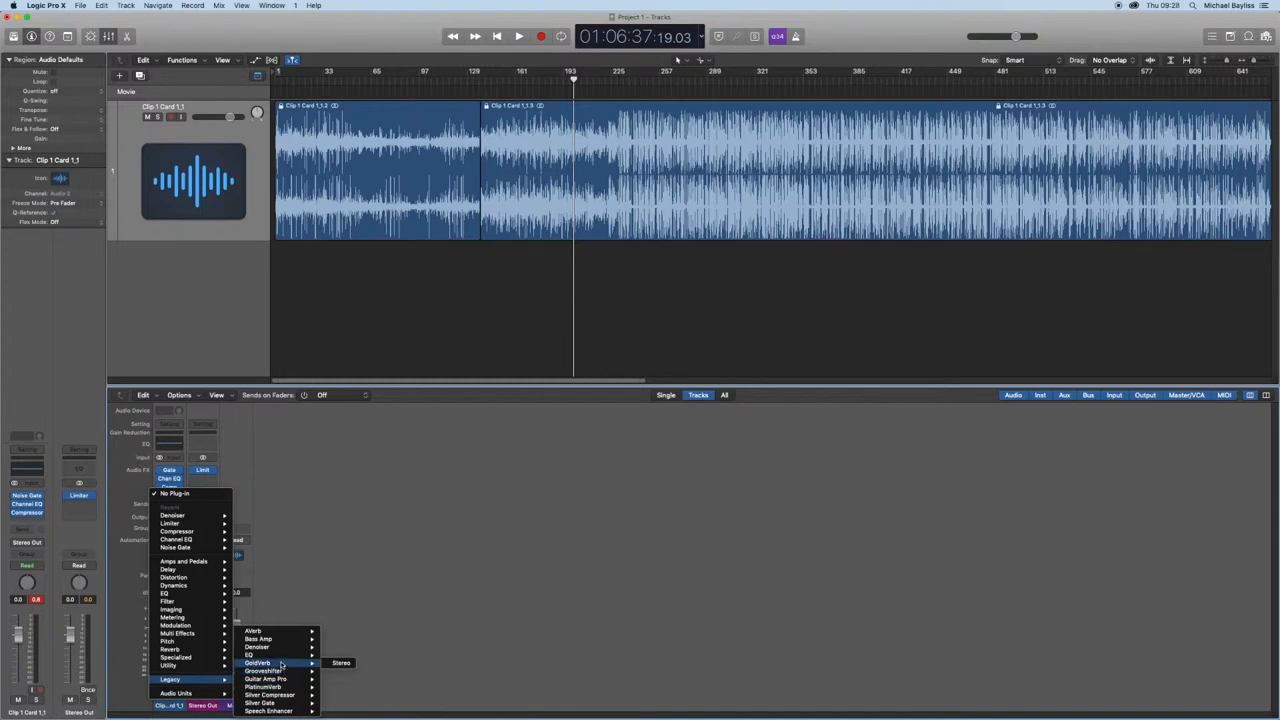
mouse_move(258, 638)
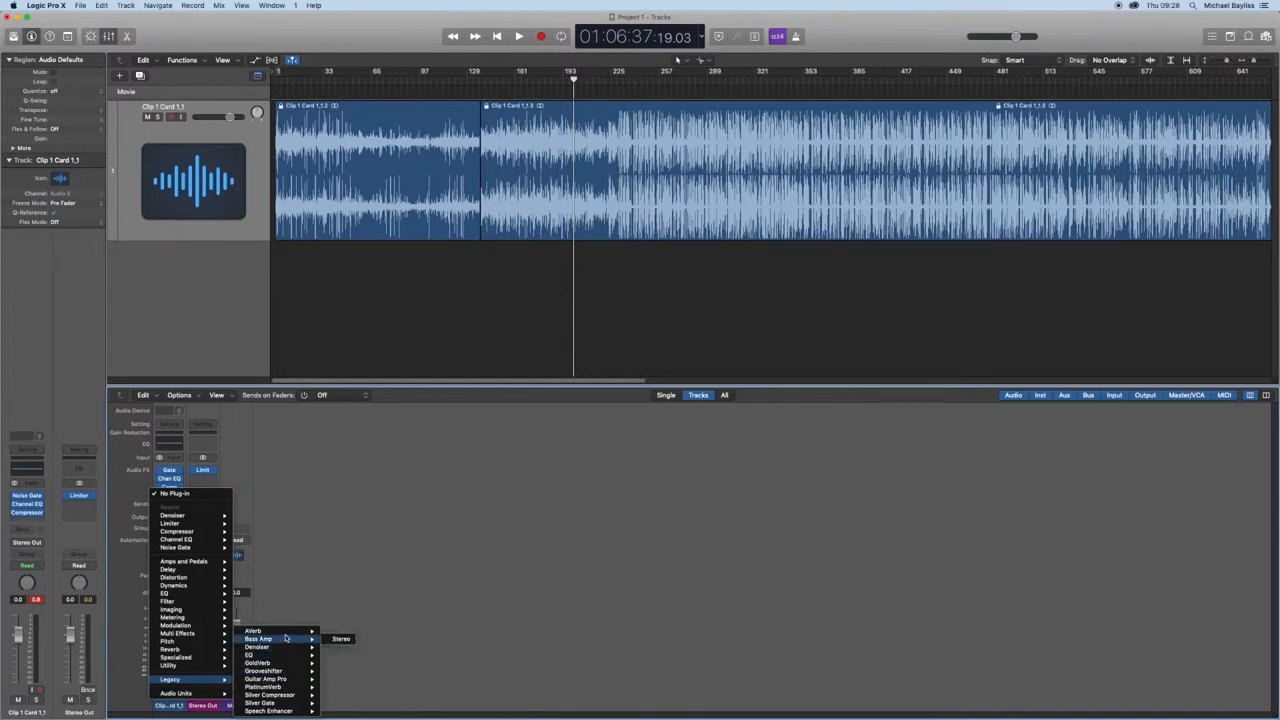
mouse_move(288, 671)
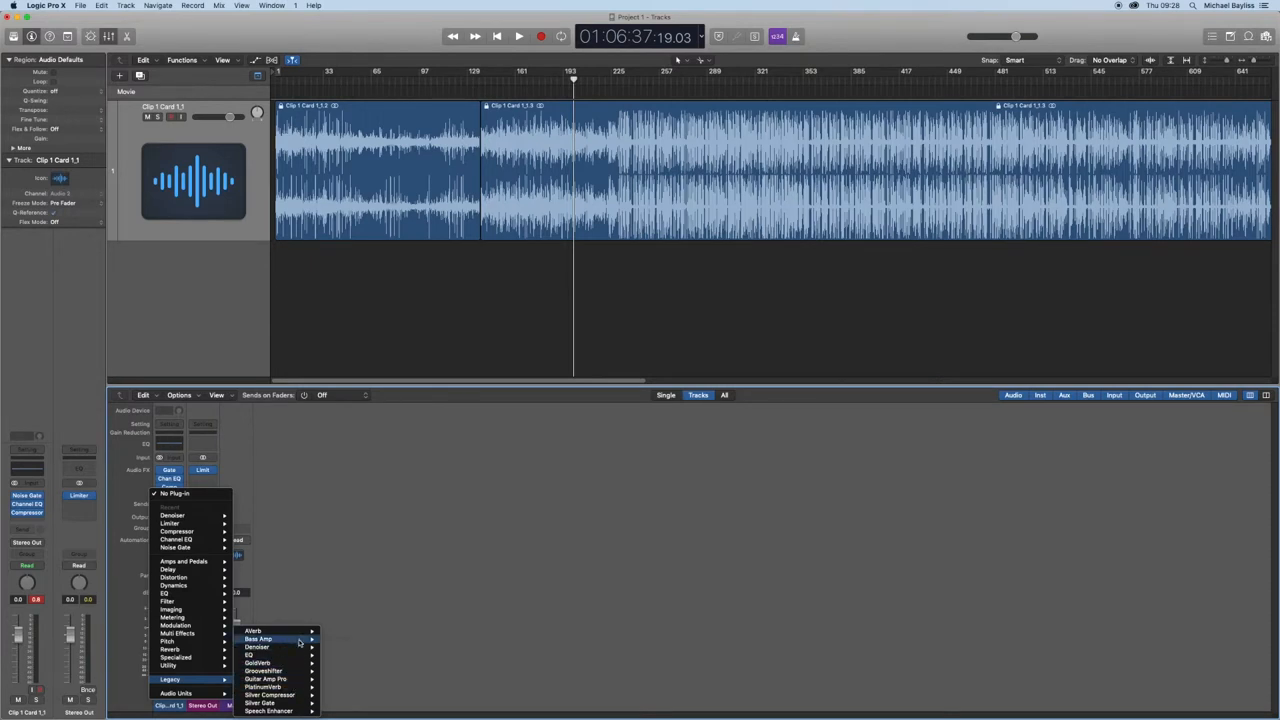
mouse_move(268, 695)
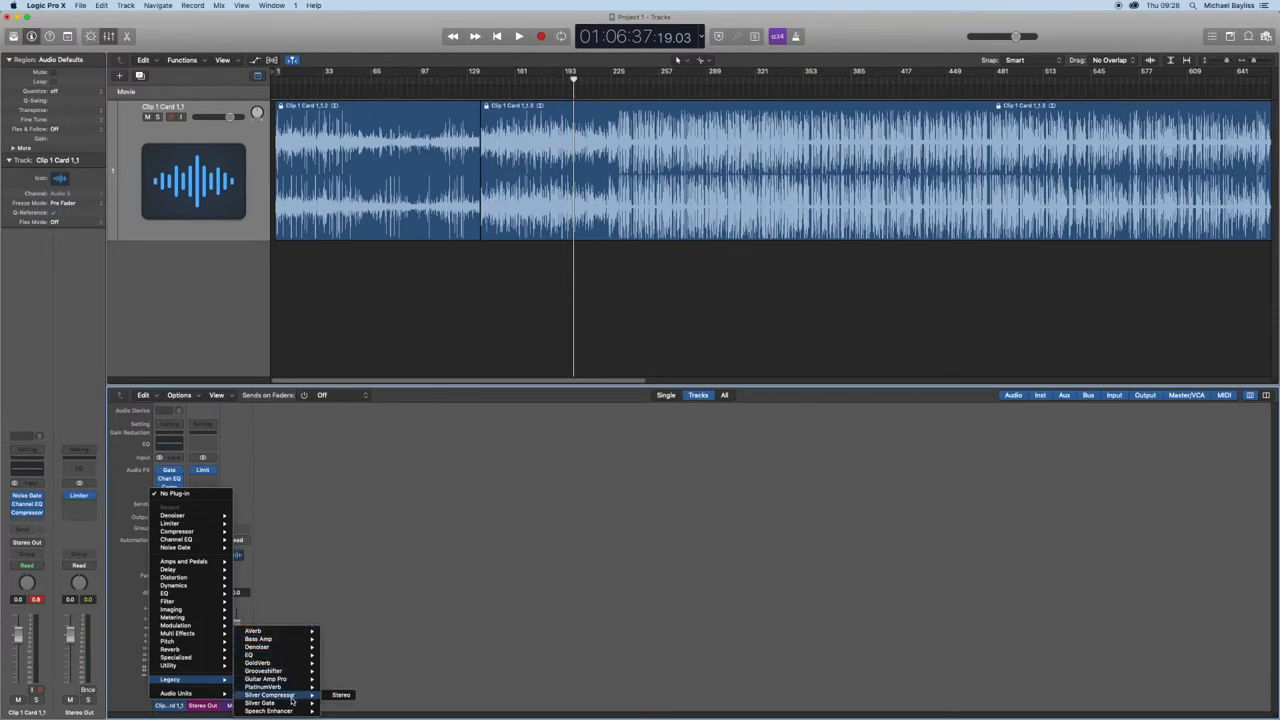